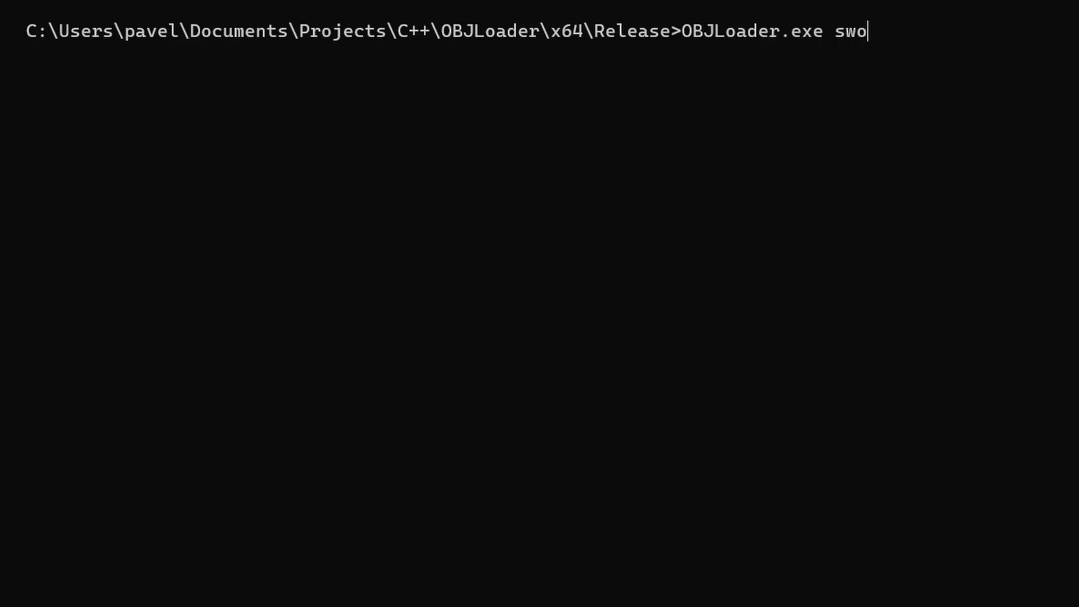
Step: Replace the mistyped argument with cubone.obj on the OBJLoader.exe command line
key("backspace")
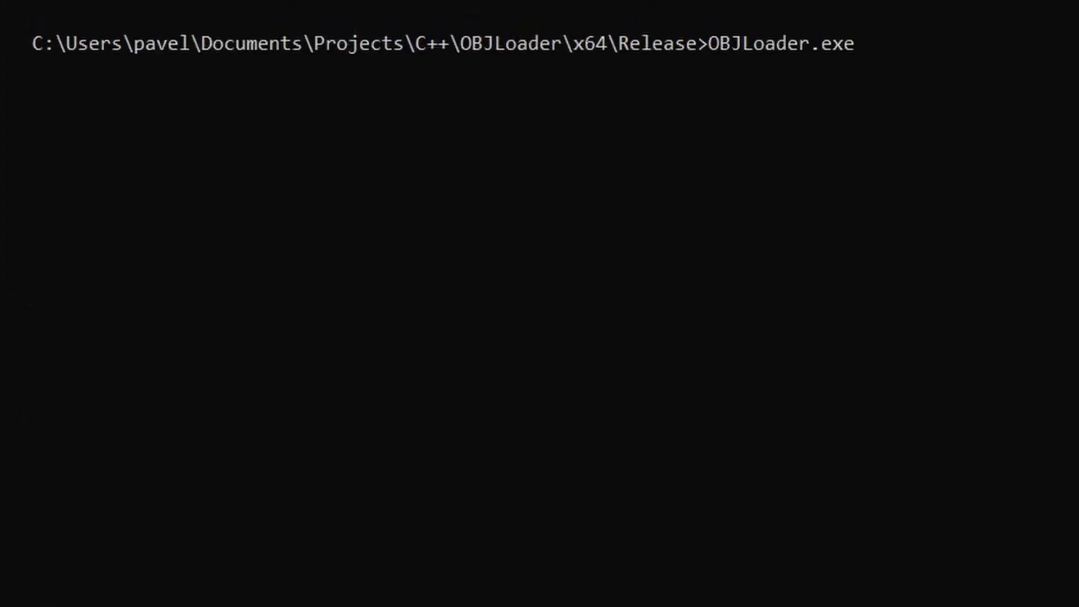
type("cubone.obj")
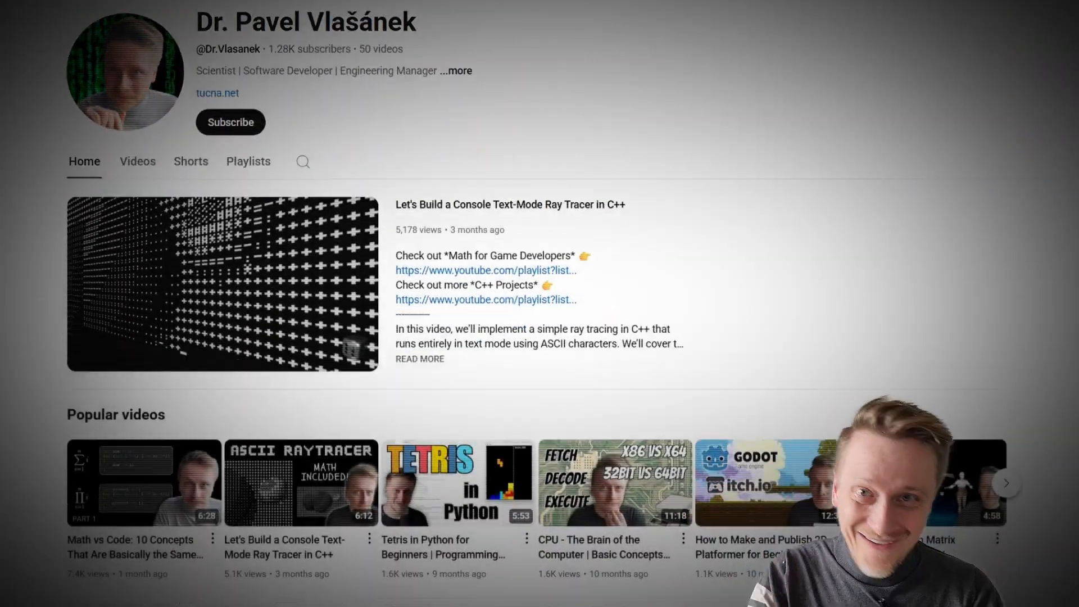
scroll("down", 3)
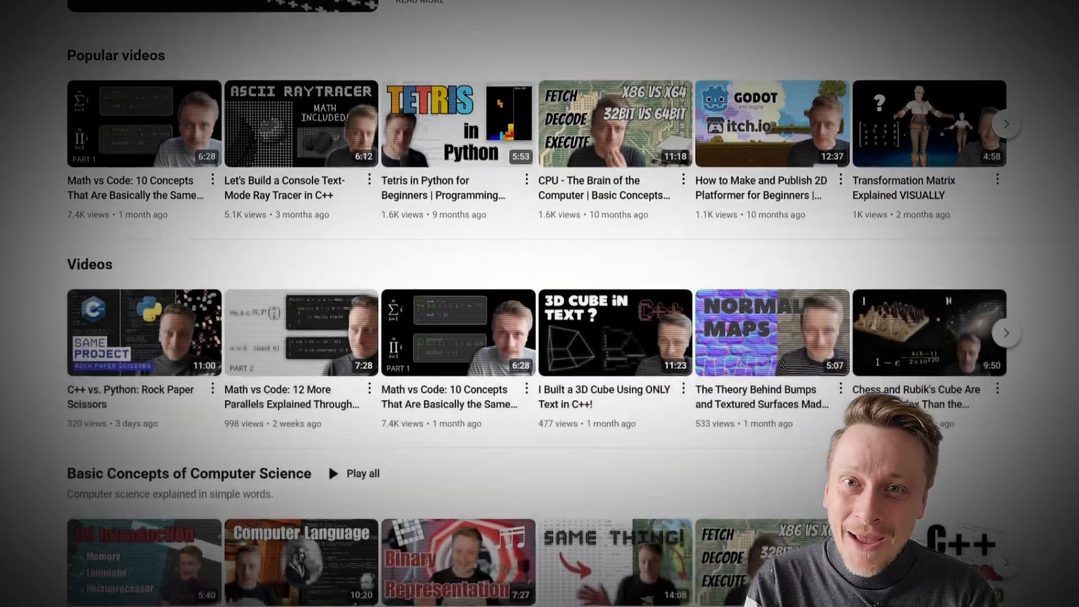
scroll("down", 3)
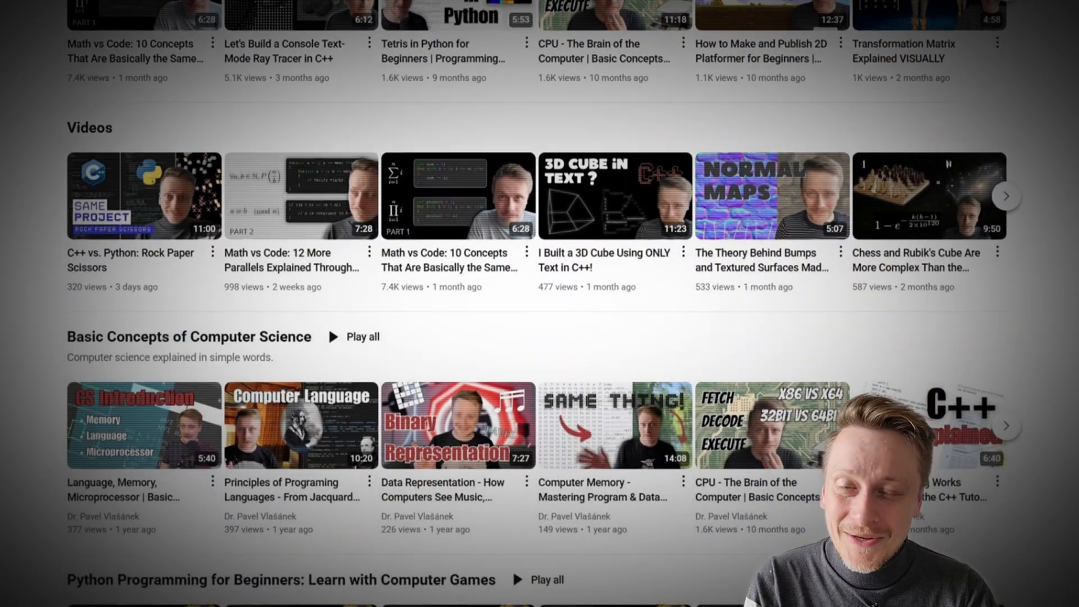
scroll("down", 3)
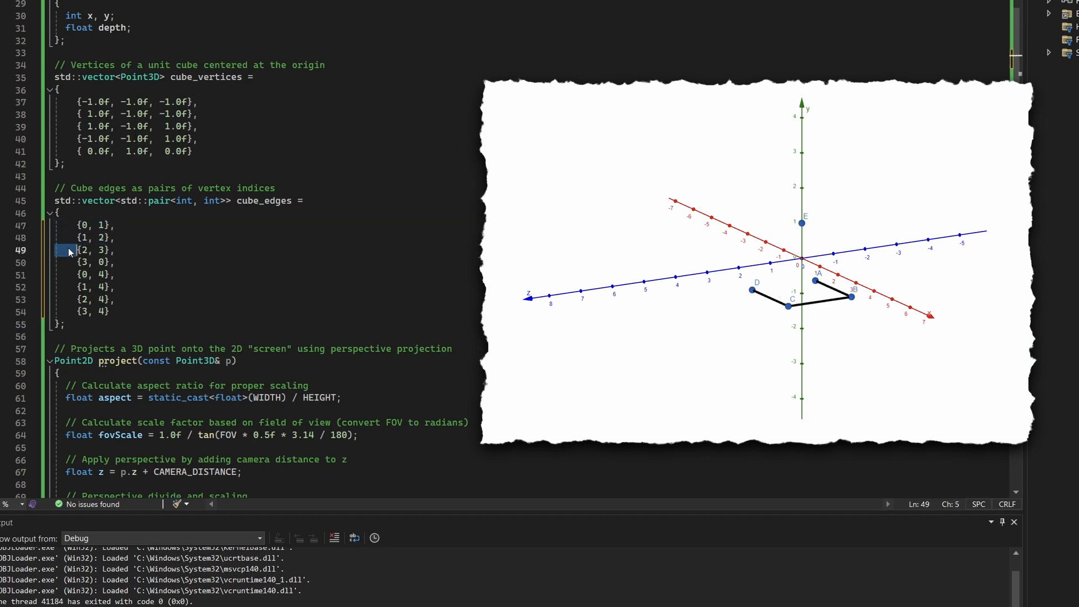
left_click(88, 263)
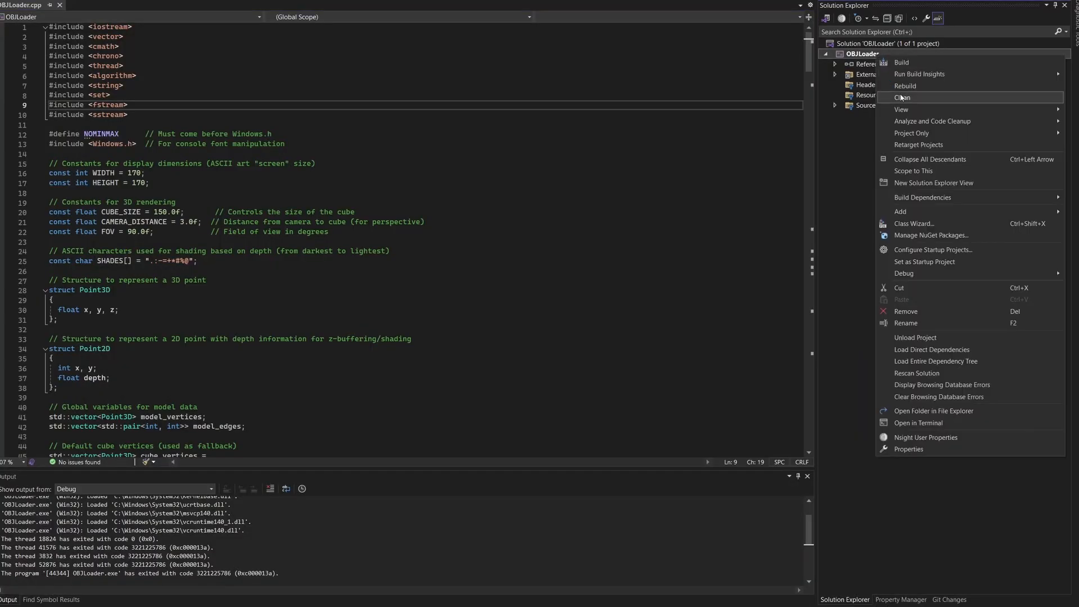
Step: Set the OBJLoader project's debugging Command Arguments to cube.obj in its property pages
left_click(908, 448)
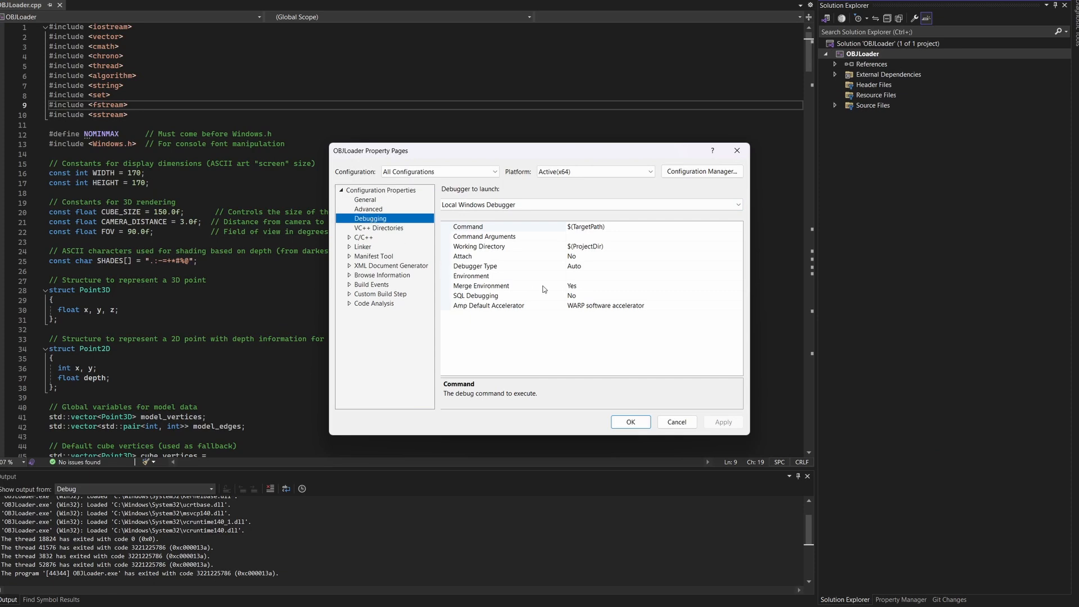
left_click(506, 236)
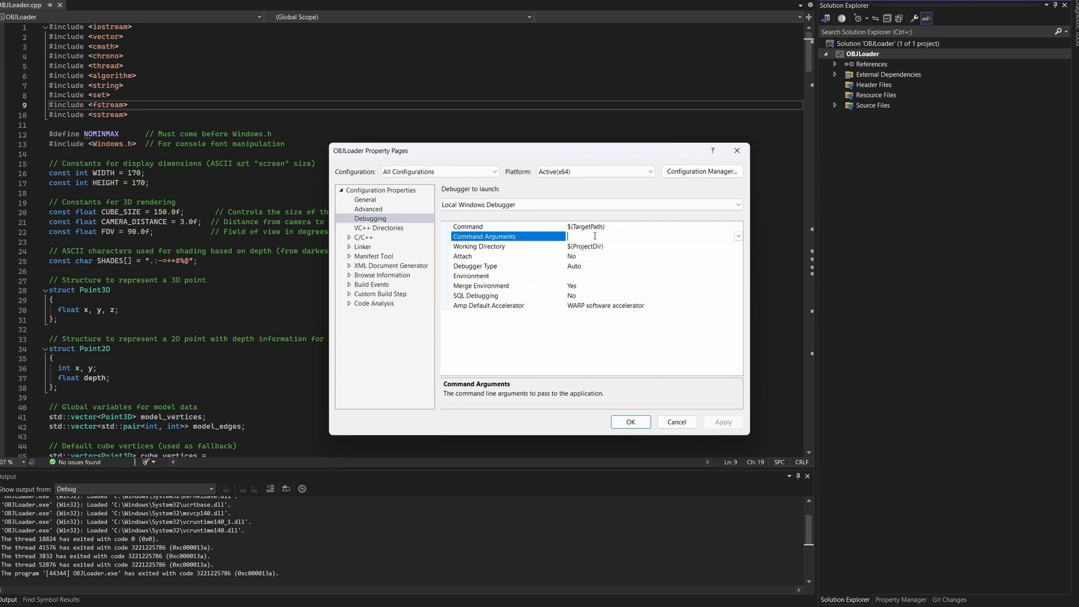
type("cube.obj")
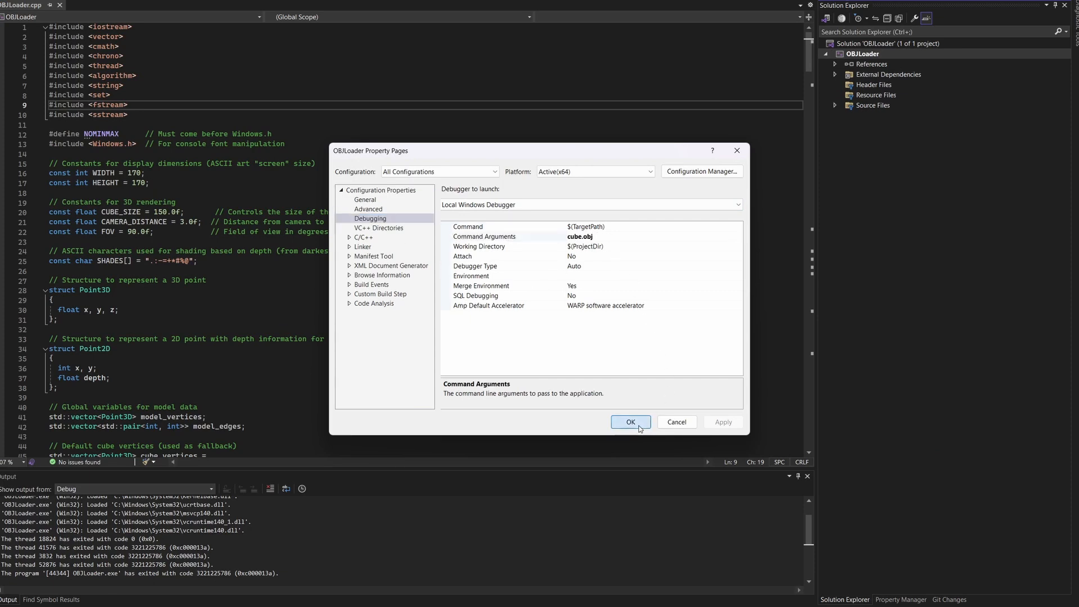